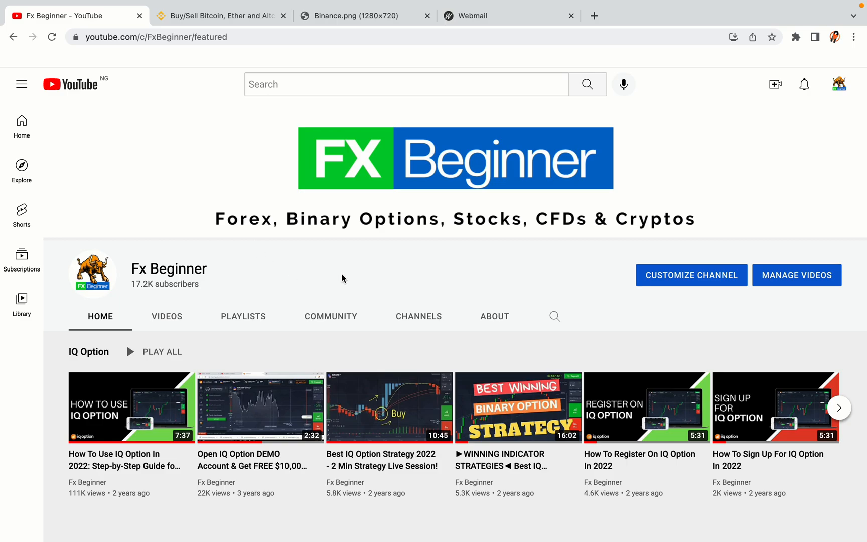
{"action": "mouse_move", "coordinate": [555, 256]}
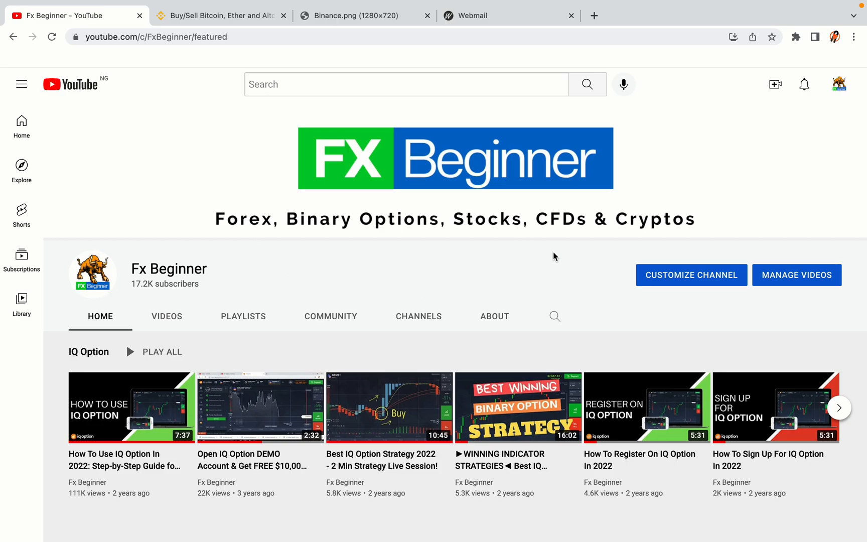
Step: Browse the Binance homepage through Popular cryptocurrencies, downloads and security sections
{"action": "left_click", "coordinate": [218, 16]}
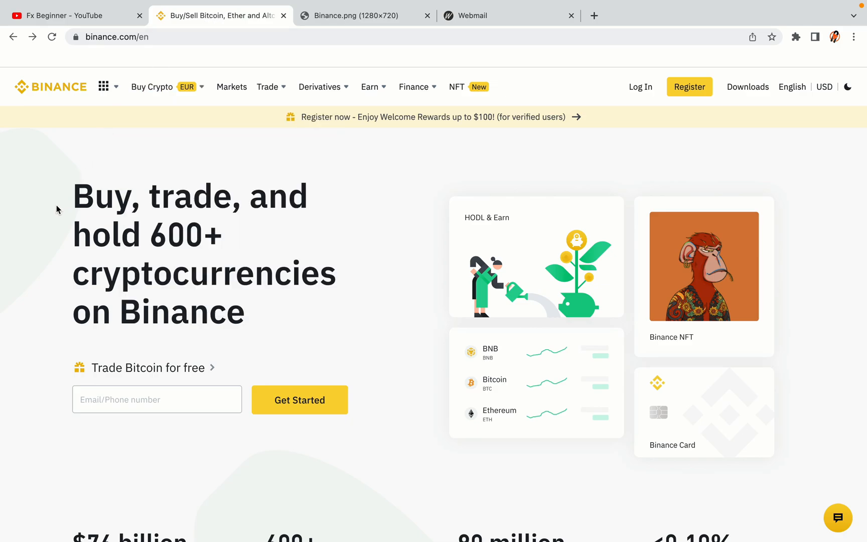
{"action": "mouse_move", "coordinate": [416, 265]}
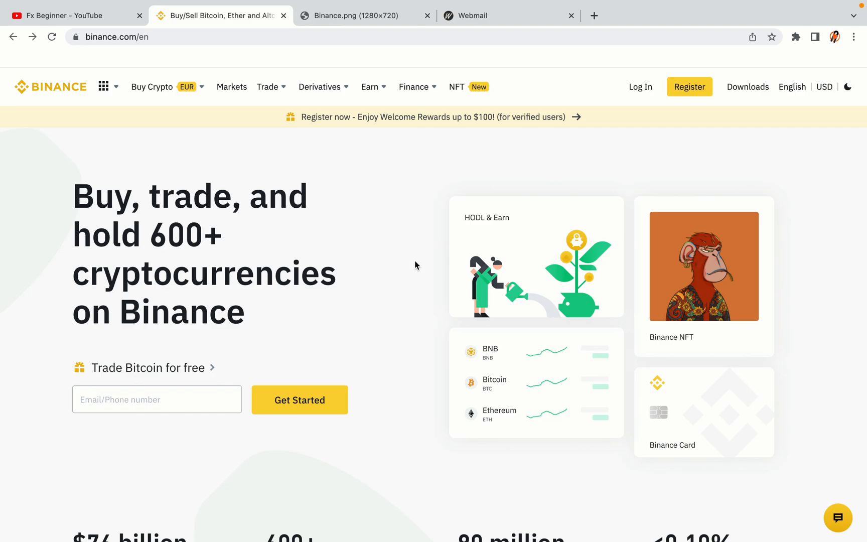
{"action": "scroll", "scroll_direction": "down", "scroll_amount": 3}
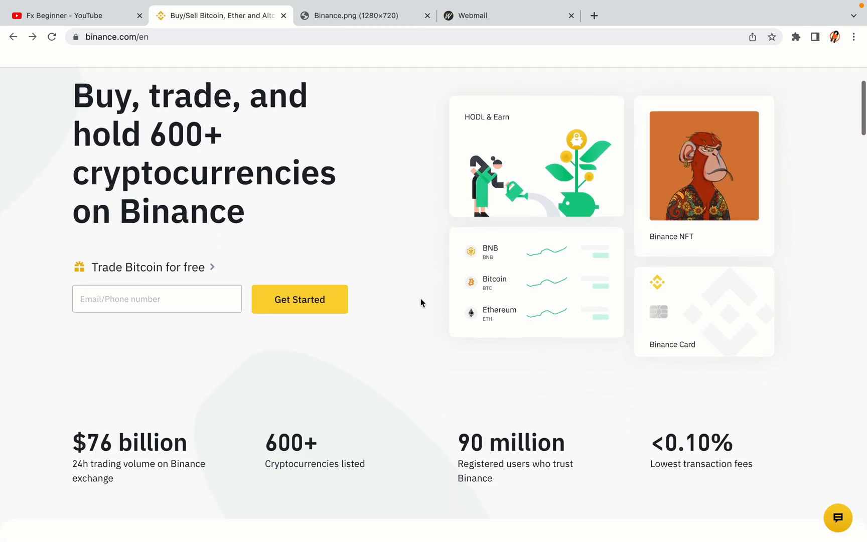
{"action": "scroll", "scroll_direction": "down", "scroll_amount": 3}
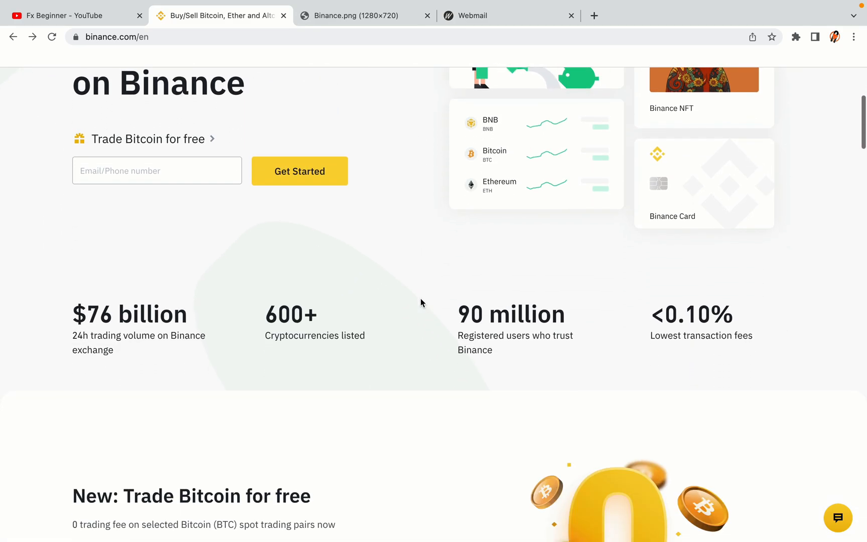
{"action": "scroll", "scroll_direction": "down", "scroll_amount": 3}
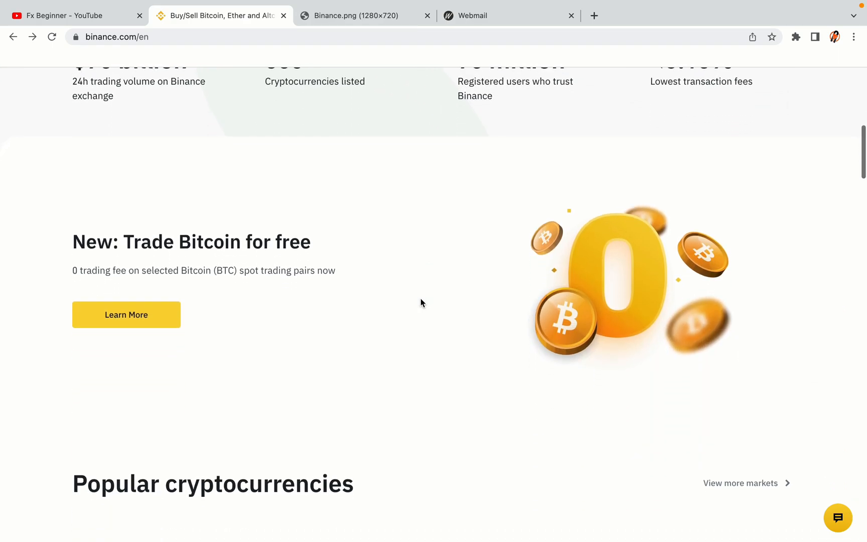
{"action": "scroll", "scroll_direction": "up", "scroll_amount": 3}
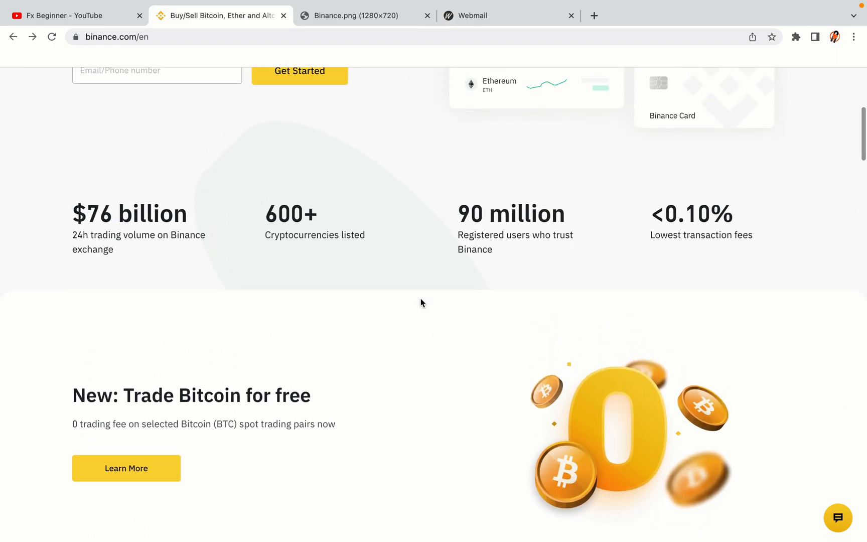
{"action": "scroll", "scroll_direction": "down", "scroll_amount": 3}
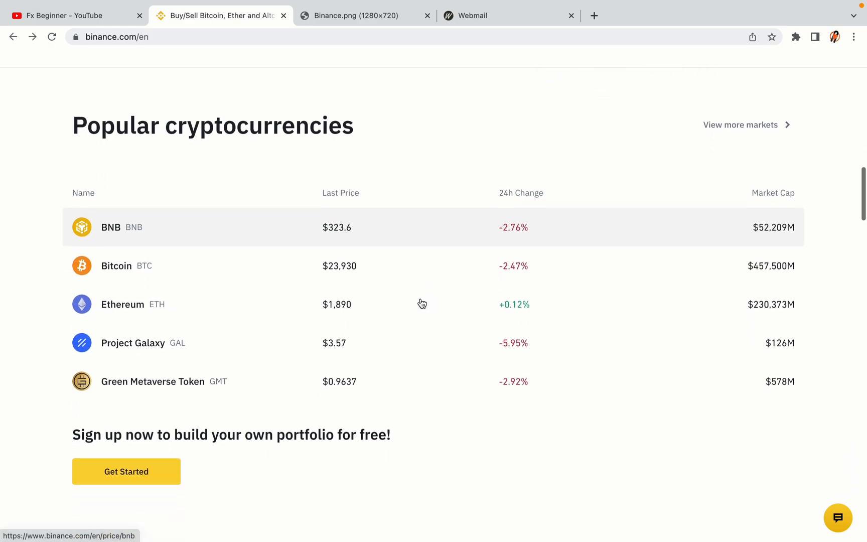
{"action": "scroll", "scroll_direction": "down", "scroll_amount": 3}
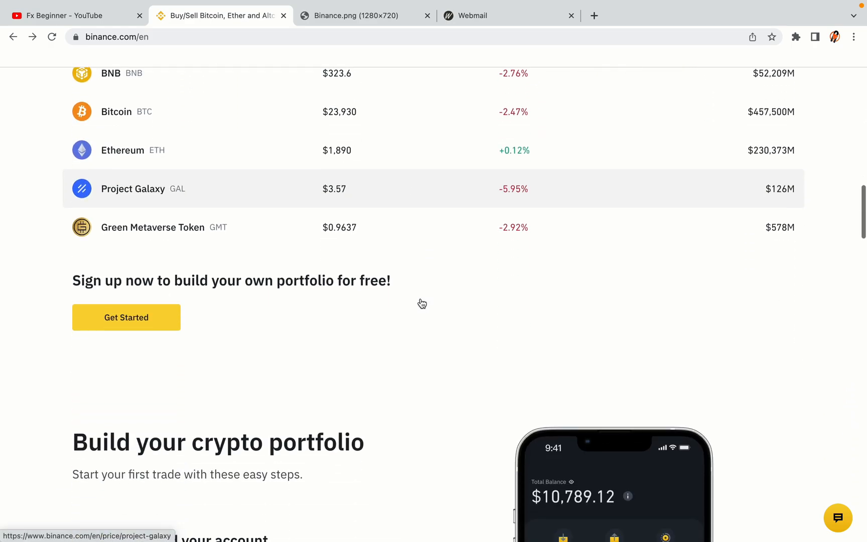
{"action": "scroll", "scroll_direction": "down", "scroll_amount": 3}
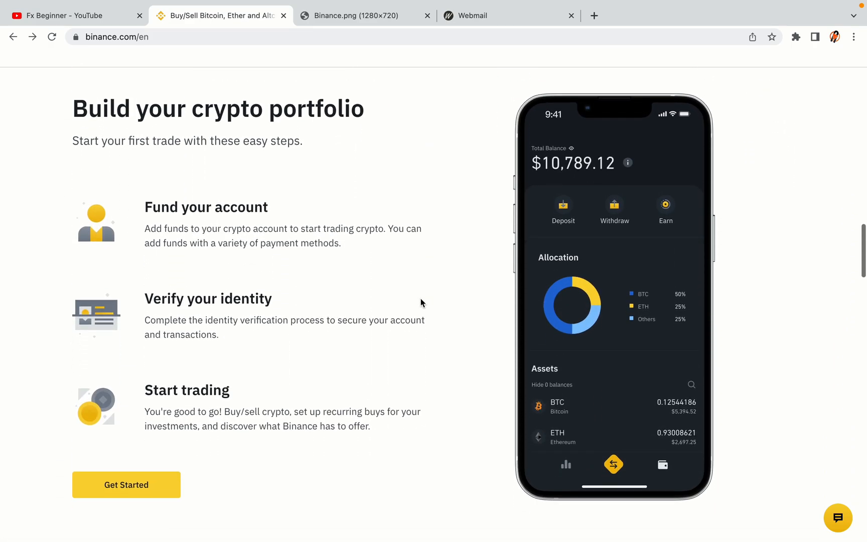
{"action": "scroll", "scroll_direction": "down", "scroll_amount": 3}
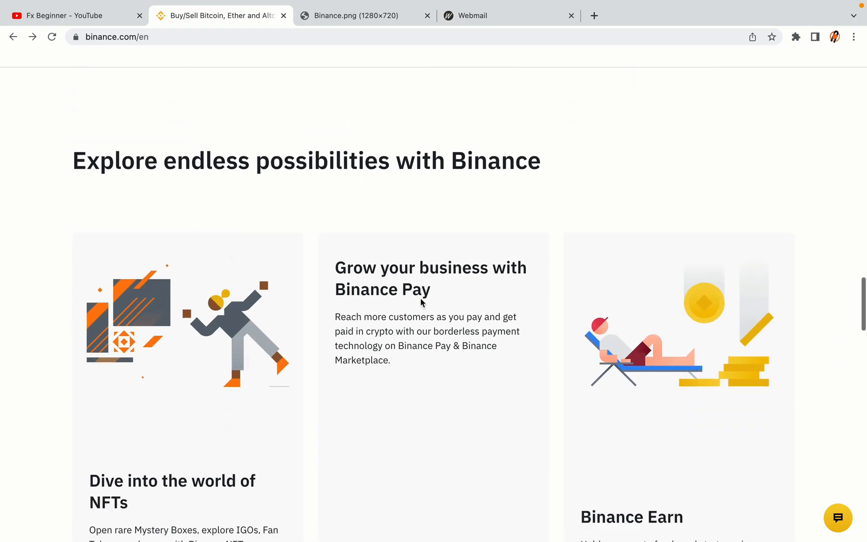
{"action": "scroll", "scroll_direction": "down", "scroll_amount": 3}
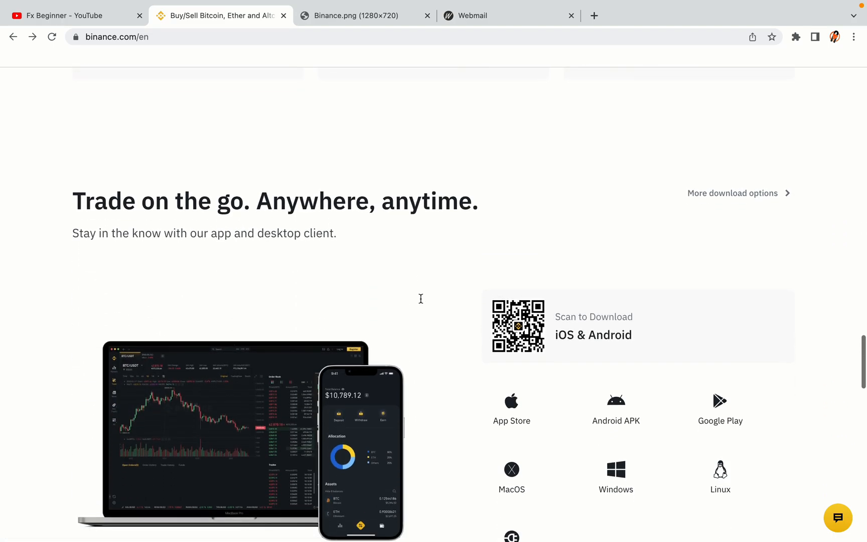
{"action": "scroll", "scroll_direction": "down", "scroll_amount": 3}
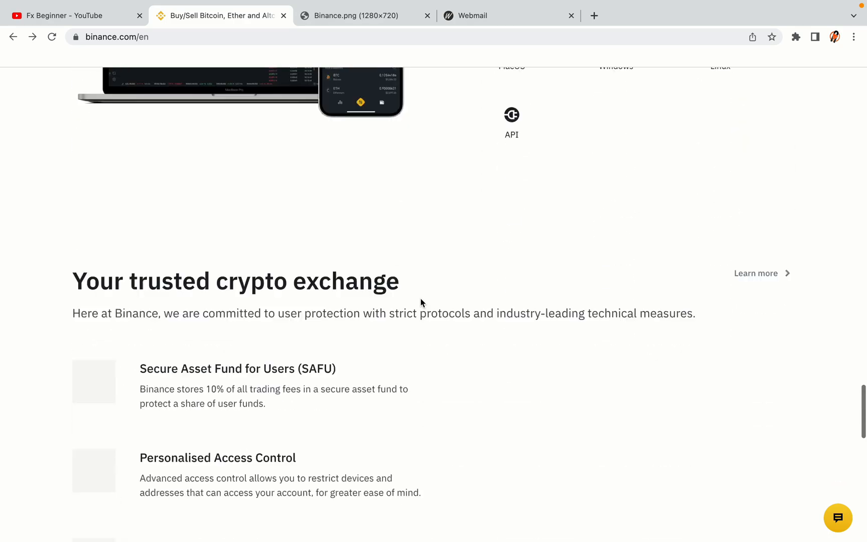
{"action": "scroll", "scroll_direction": "down", "scroll_amount": 3}
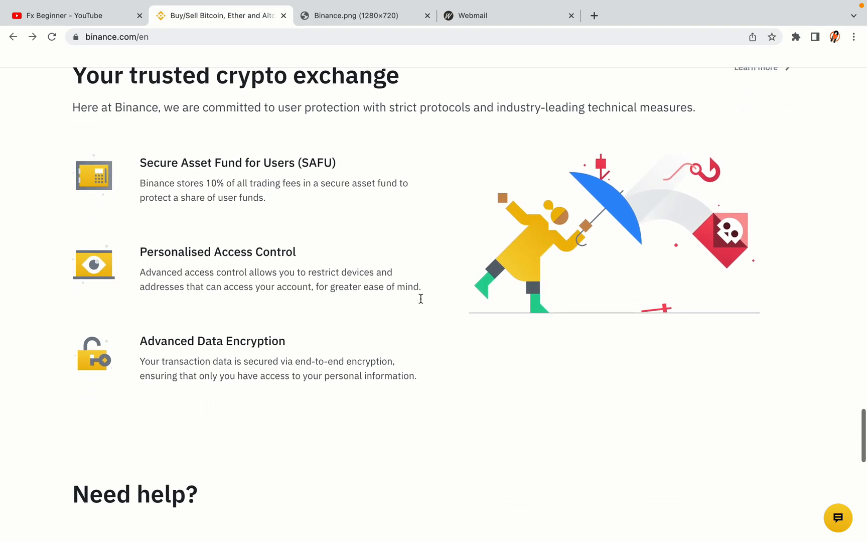
{"action": "scroll", "scroll_direction": "down", "scroll_amount": 3}
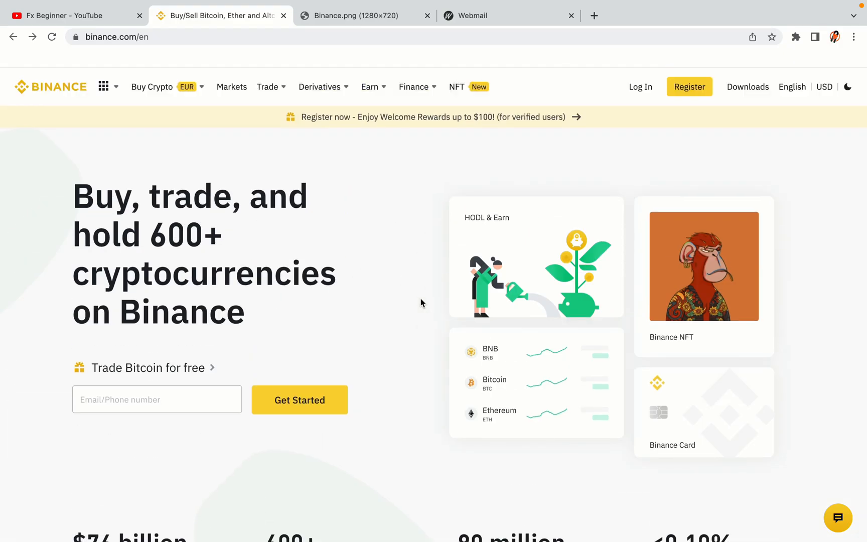
{"action": "mouse_move", "coordinate": [394, 315]}
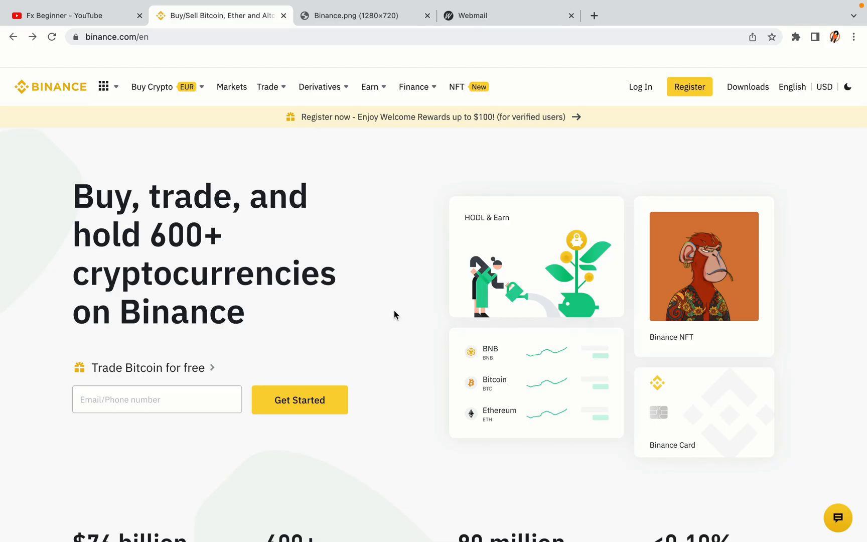
{"action": "mouse_move", "coordinate": [342, 188]}
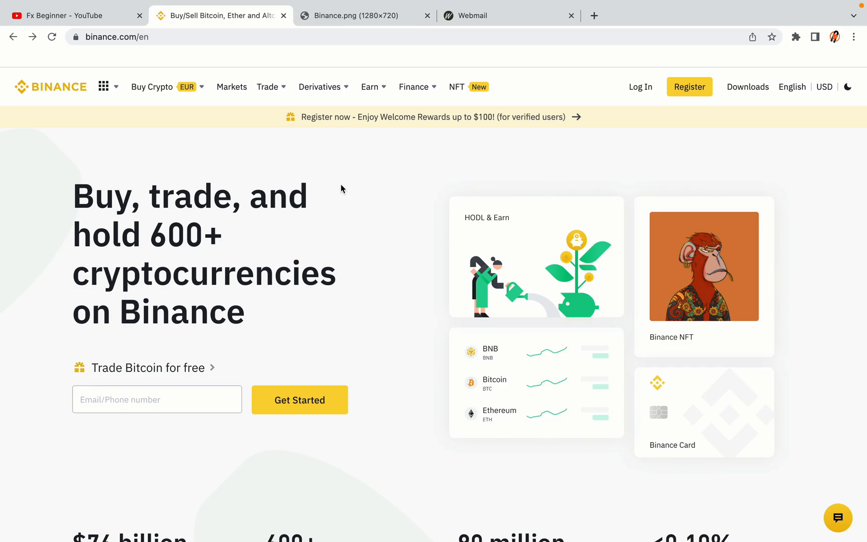
Step: View the Binance.png image showing the fxbeginner.net/go/binance link
{"action": "left_click", "coordinate": [356, 16]}
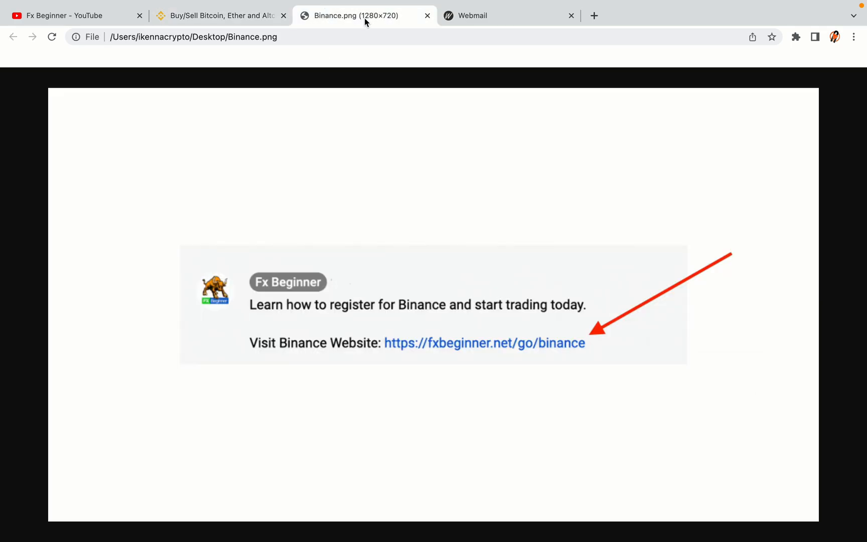
{"action": "mouse_move", "coordinate": [384, 399]}
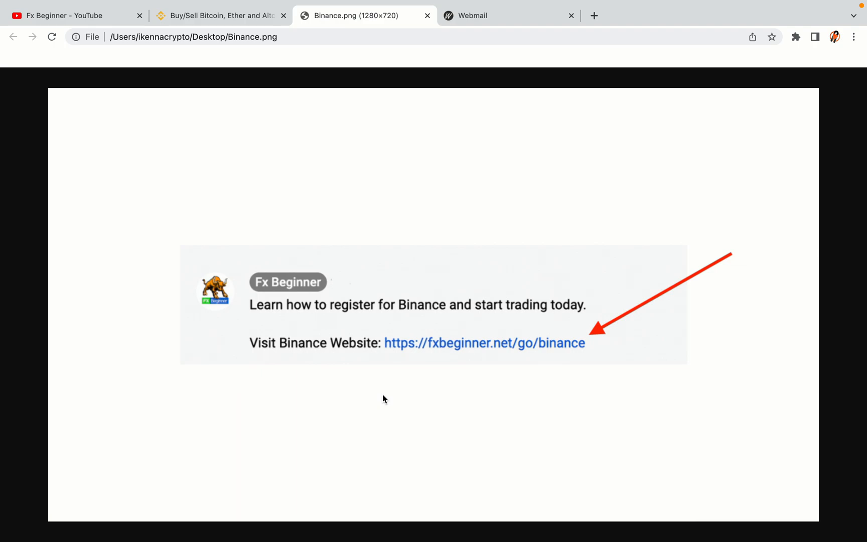
{"action": "mouse_move", "coordinate": [463, 291]}
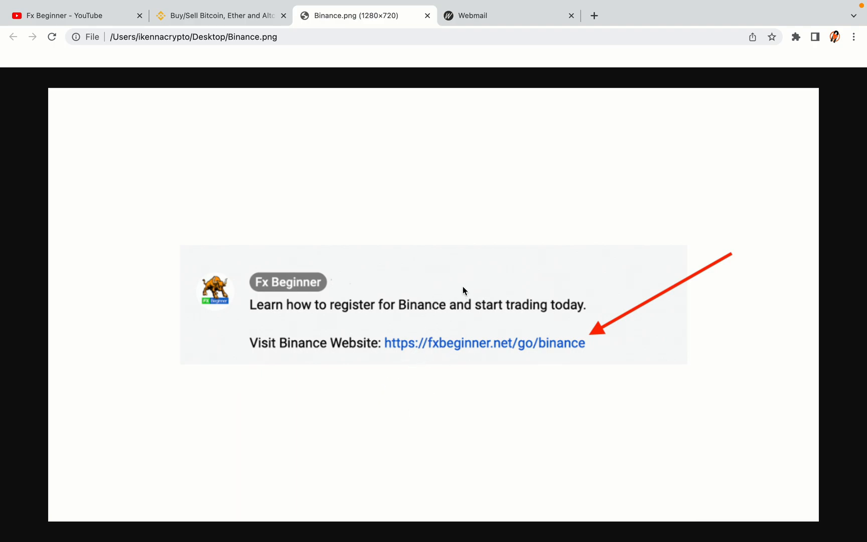
{"action": "mouse_move", "coordinate": [608, 418]}
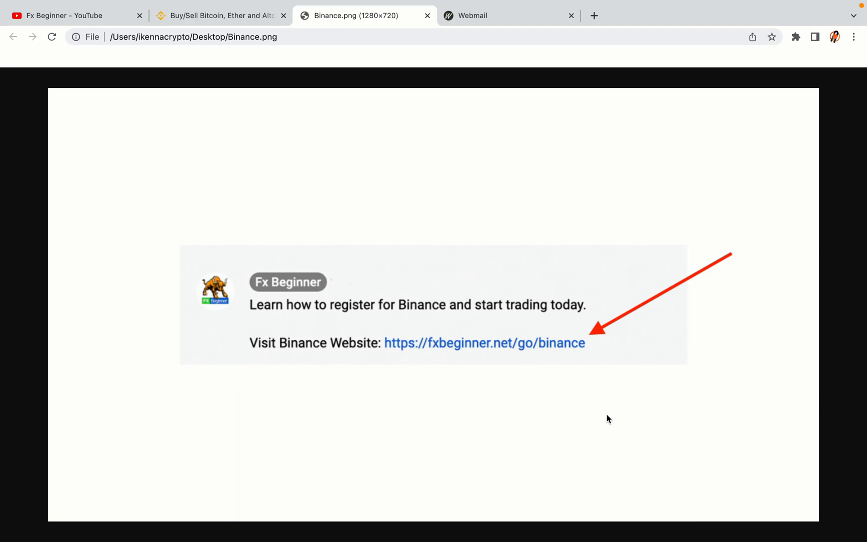
{"action": "mouse_move", "coordinate": [578, 339]}
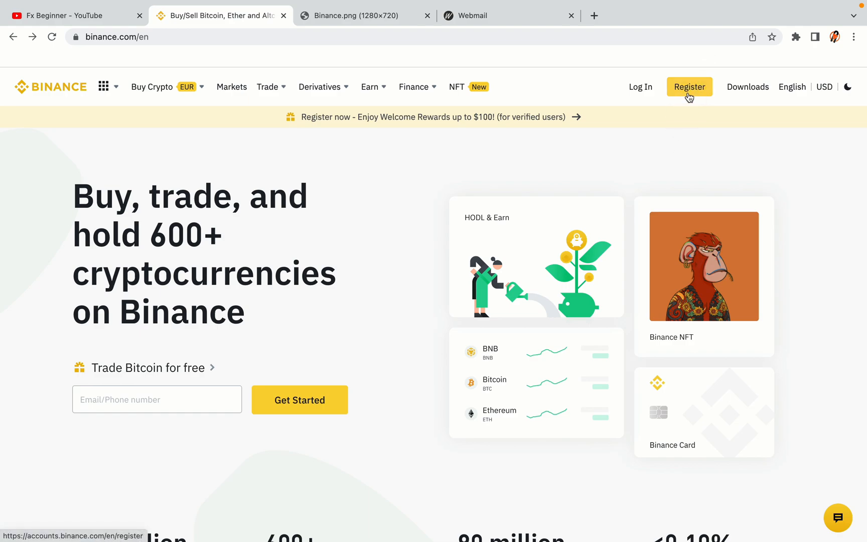
{"action": "mouse_move", "coordinate": [693, 98]}
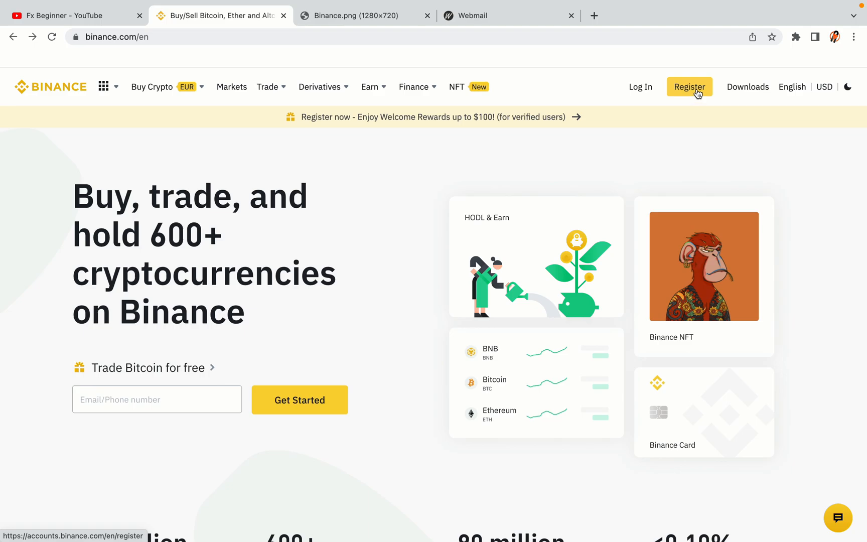
Step: Open the Binance registration page from the Register button
{"action": "left_click", "coordinate": [689, 87]}
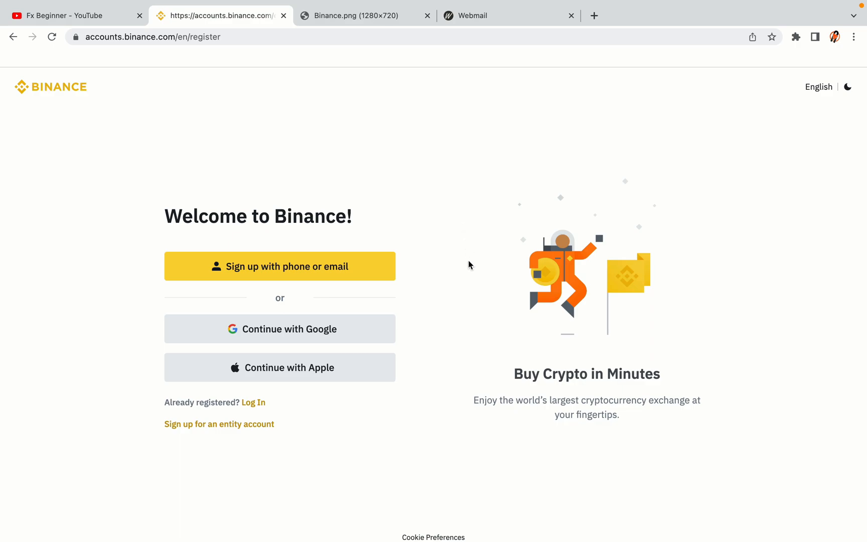
{"action": "mouse_move", "coordinate": [332, 275]}
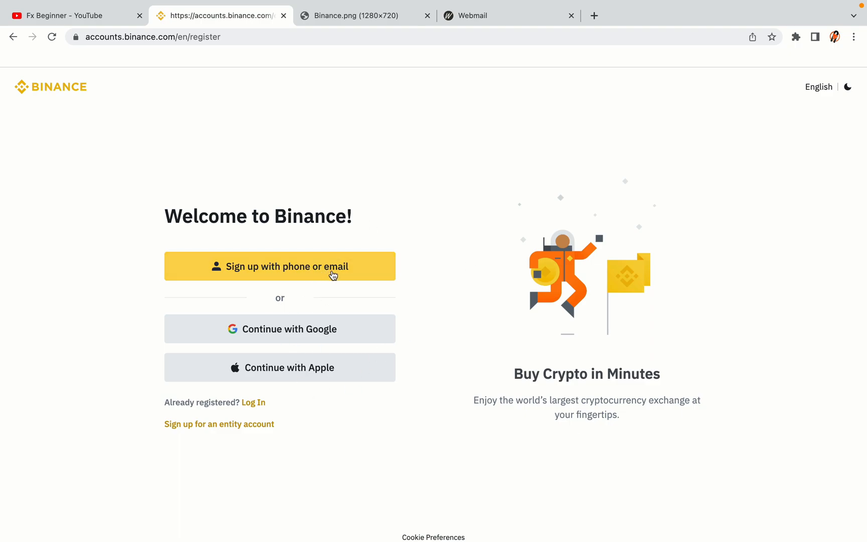
{"action": "mouse_move", "coordinate": [427, 303]}
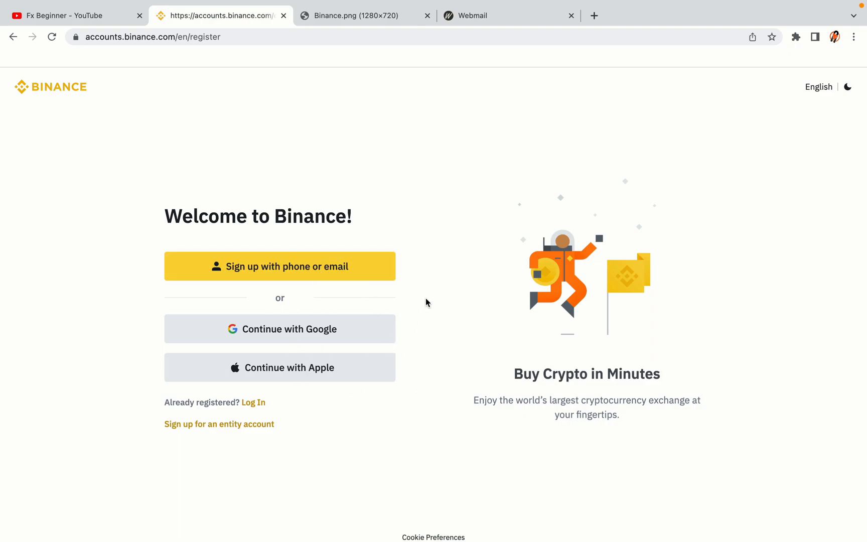
{"action": "mouse_move", "coordinate": [400, 331]}
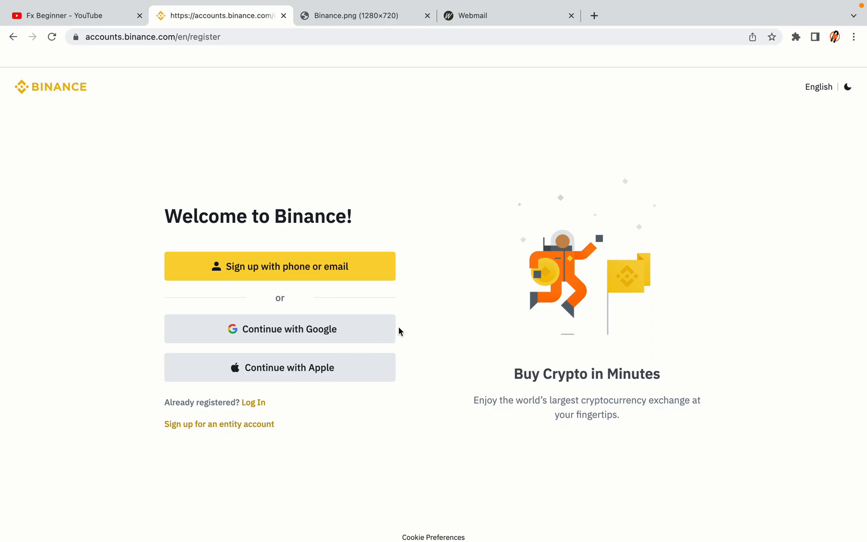
{"action": "mouse_move", "coordinate": [403, 364]}
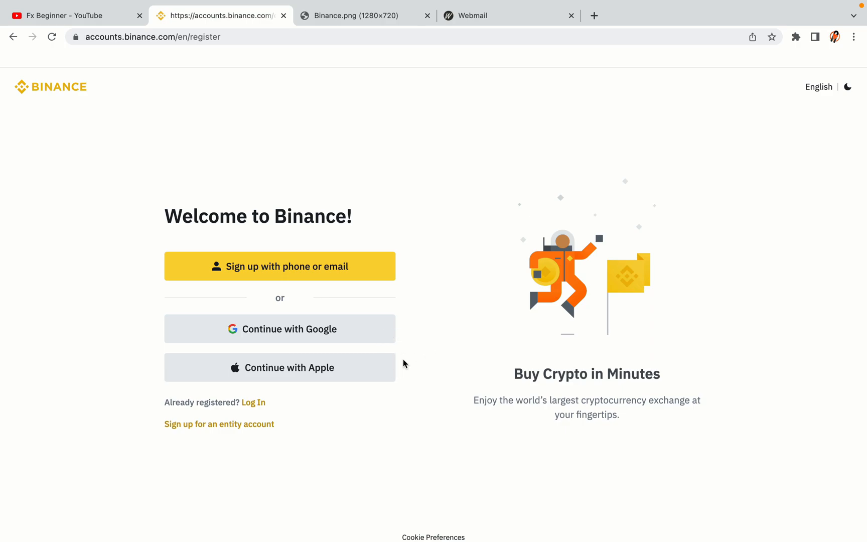
{"action": "mouse_move", "coordinate": [427, 299]}
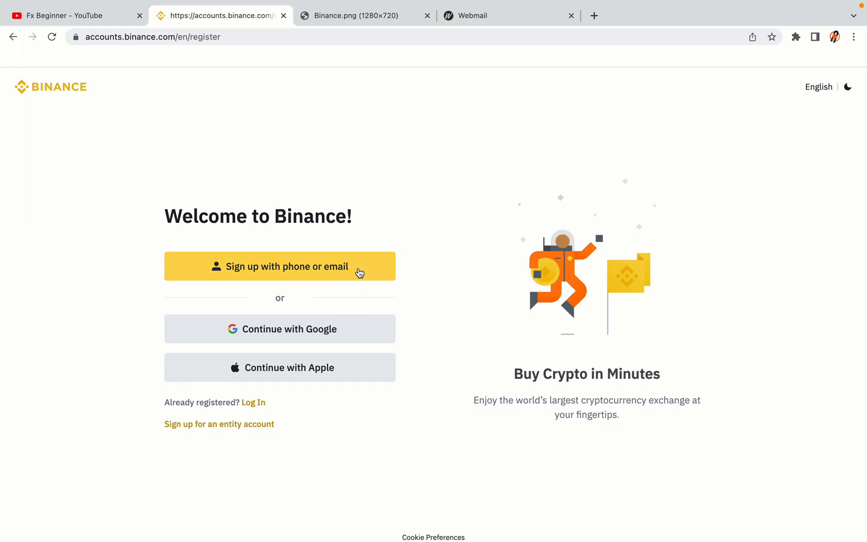
Step: Sign up by email with a password, accept the terms, and create the personal account
{"action": "left_click", "coordinate": [280, 266]}
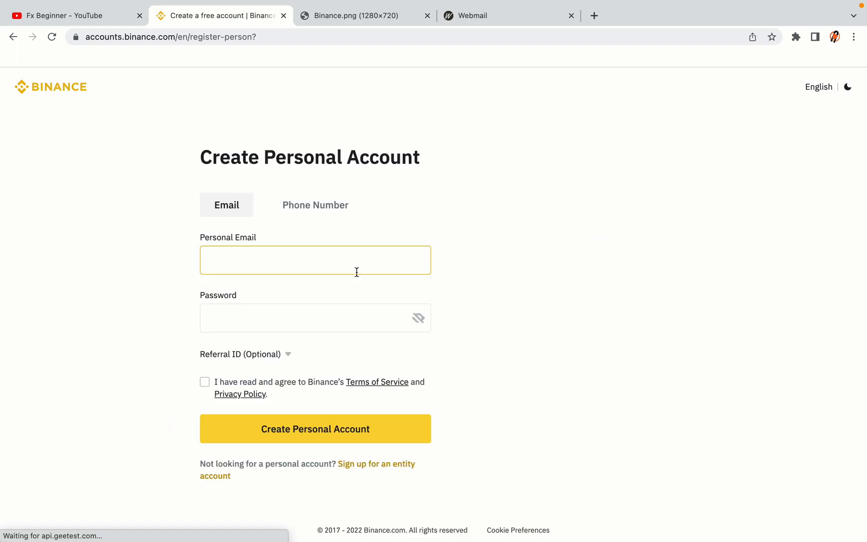
{"action": "mouse_move", "coordinate": [533, 308]}
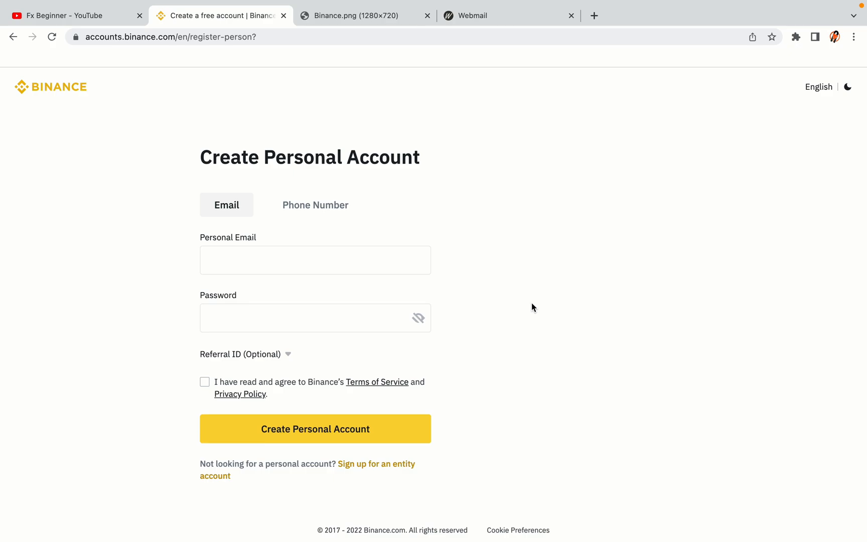
{"action": "left_click", "coordinate": [205, 381]}
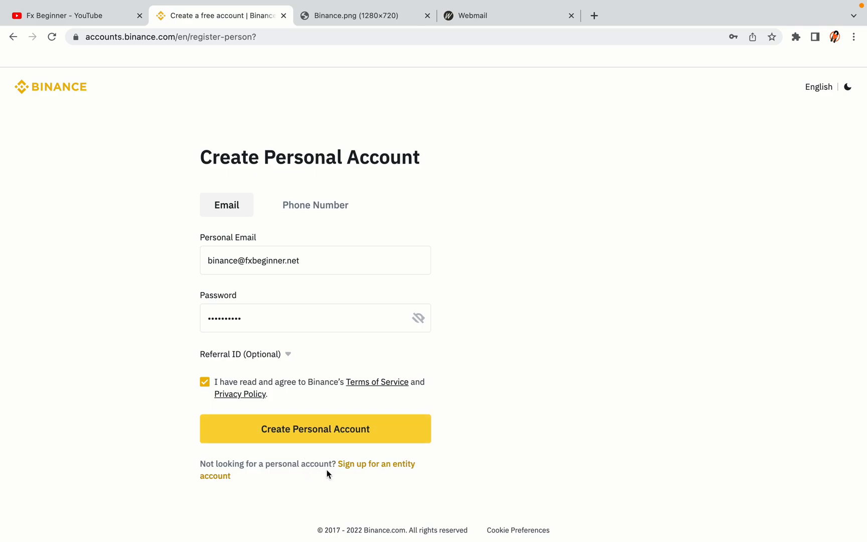
{"action": "mouse_move", "coordinate": [331, 435]}
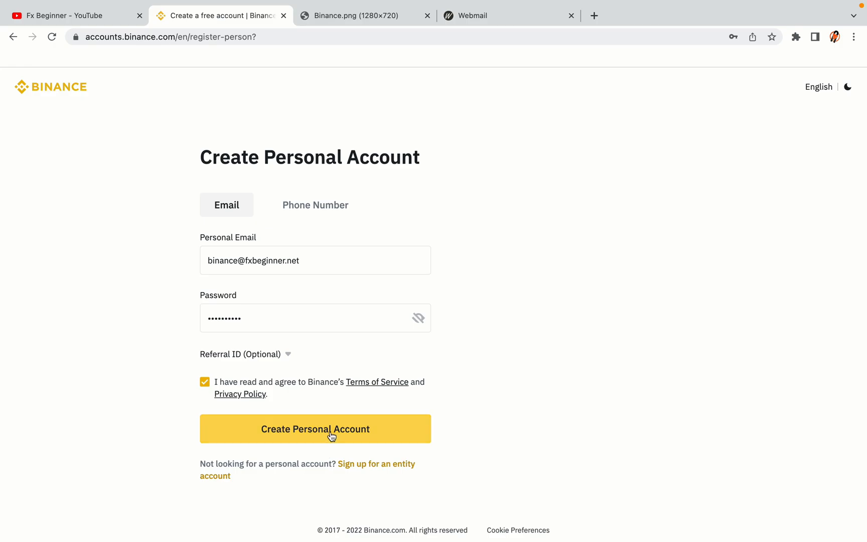
{"action": "left_click", "coordinate": [316, 428]}
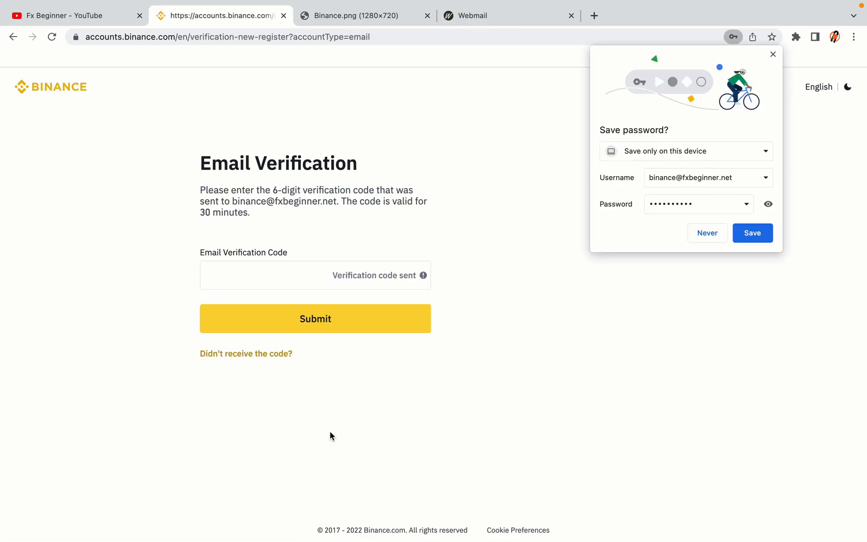
{"action": "left_click", "coordinate": [706, 233]}
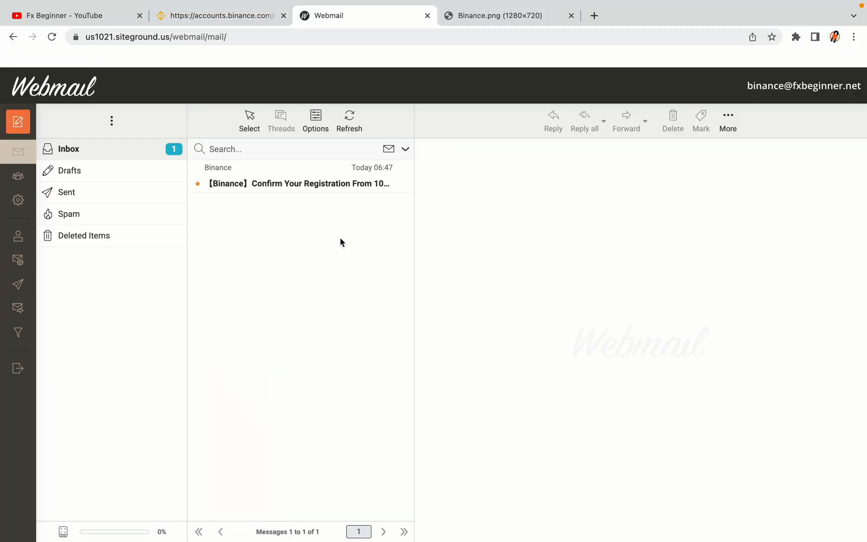
{"action": "mouse_move", "coordinate": [319, 183]}
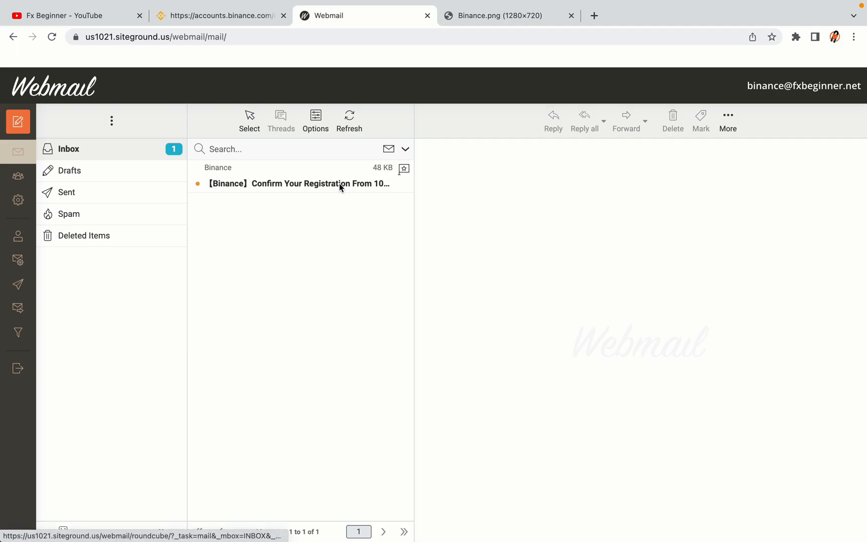
{"action": "mouse_move", "coordinate": [299, 178]}
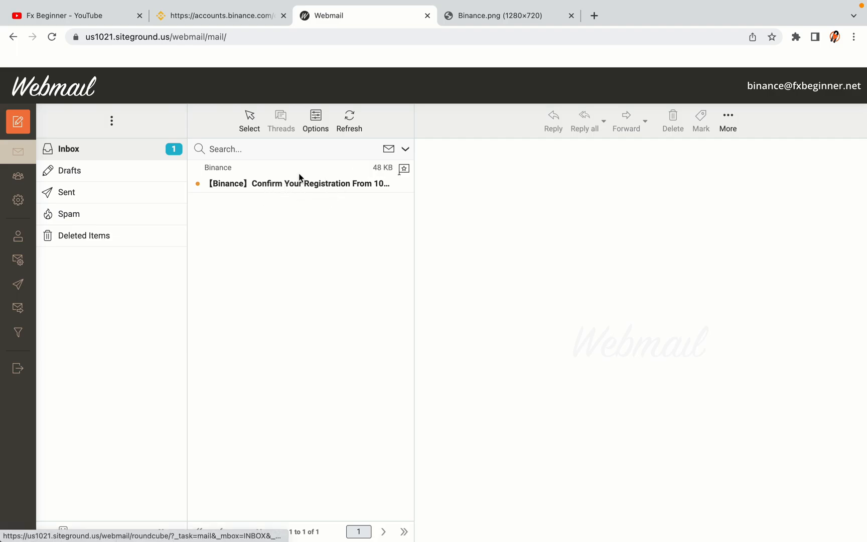
{"action": "left_click", "coordinate": [299, 183]}
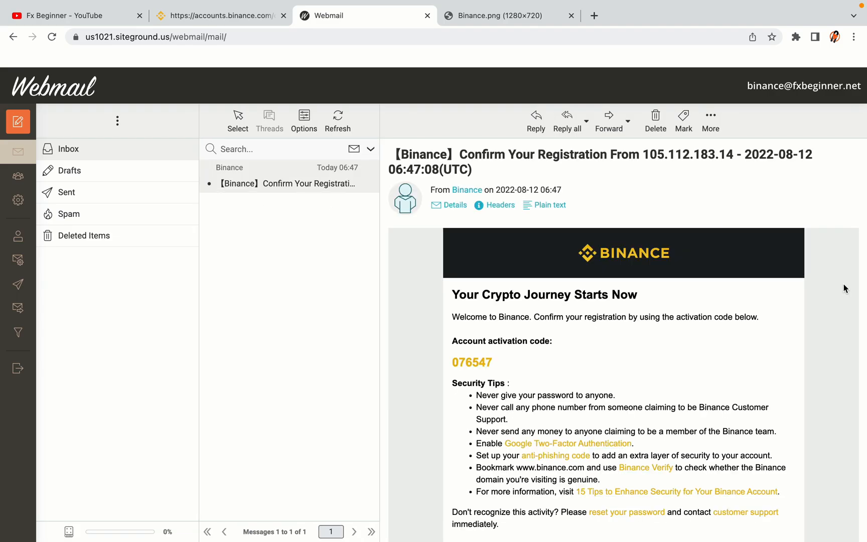
{"action": "mouse_move", "coordinate": [650, 289]}
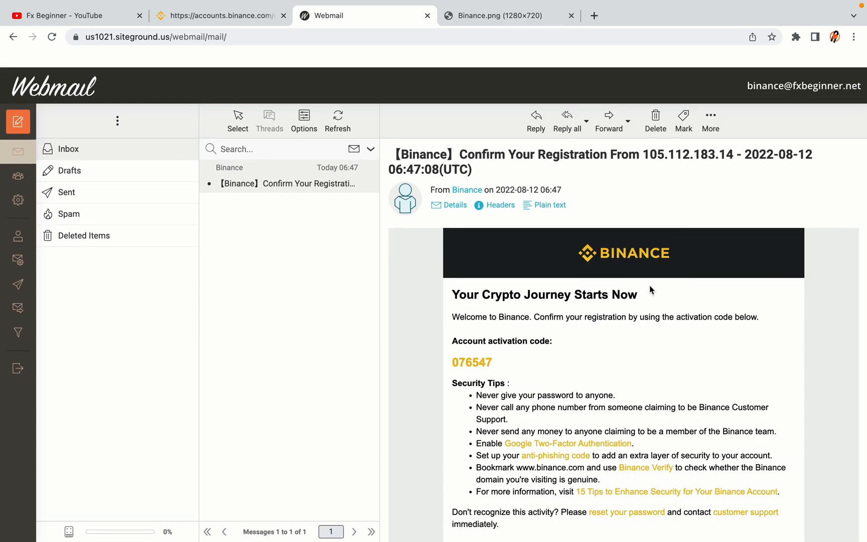
{"action": "scroll", "scroll_direction": "down", "scroll_amount": 3}
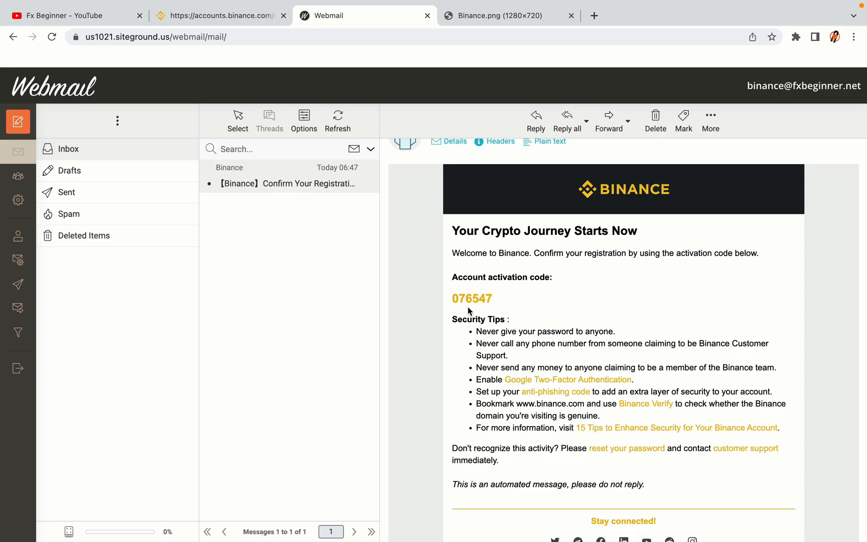
{"action": "double_click", "coordinate": [471, 298]}
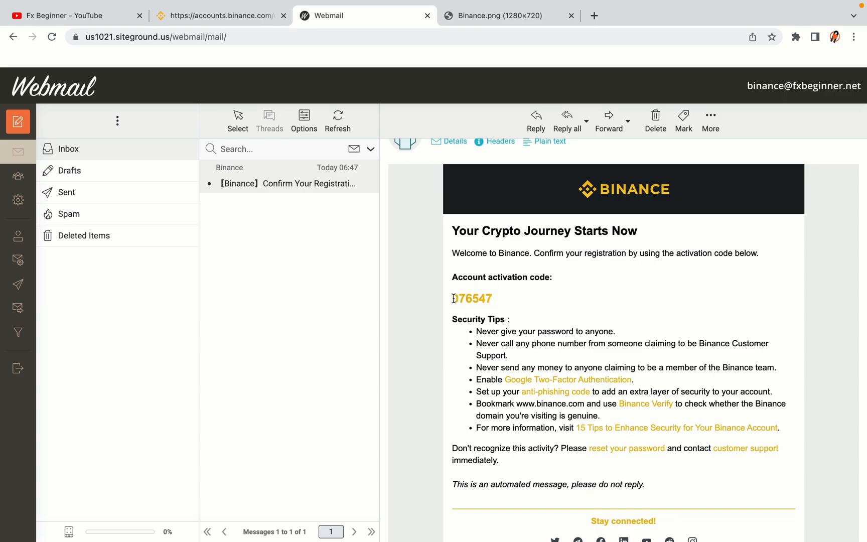
{"action": "right_click", "coordinate": [472, 298]}
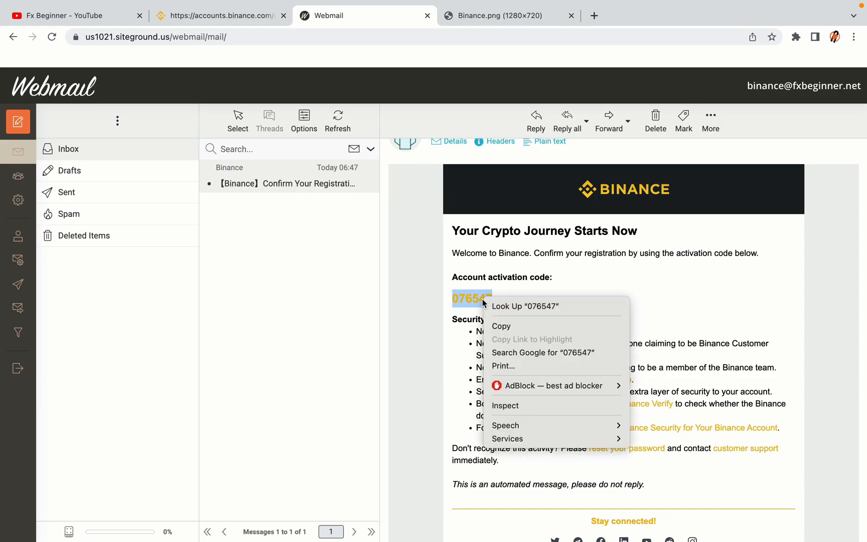
{"action": "left_click", "coordinate": [359, 129]}
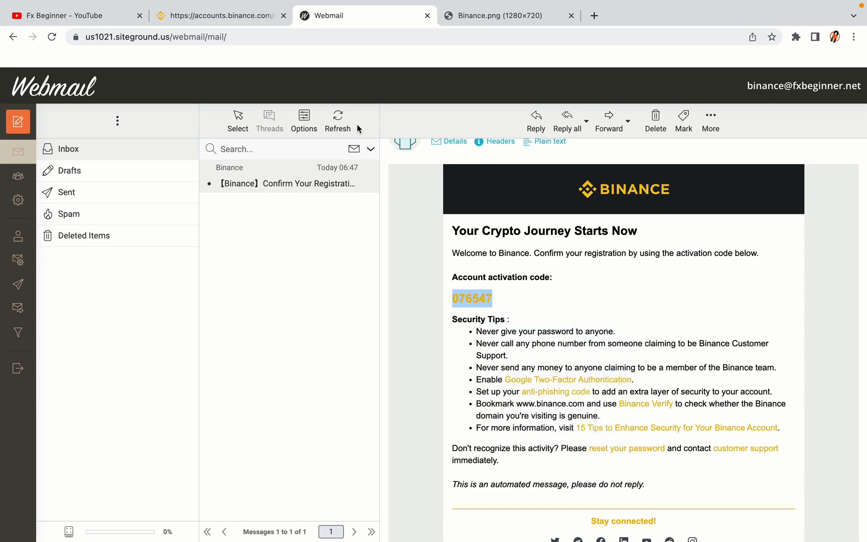
{"action": "left_click", "coordinate": [220, 16]}
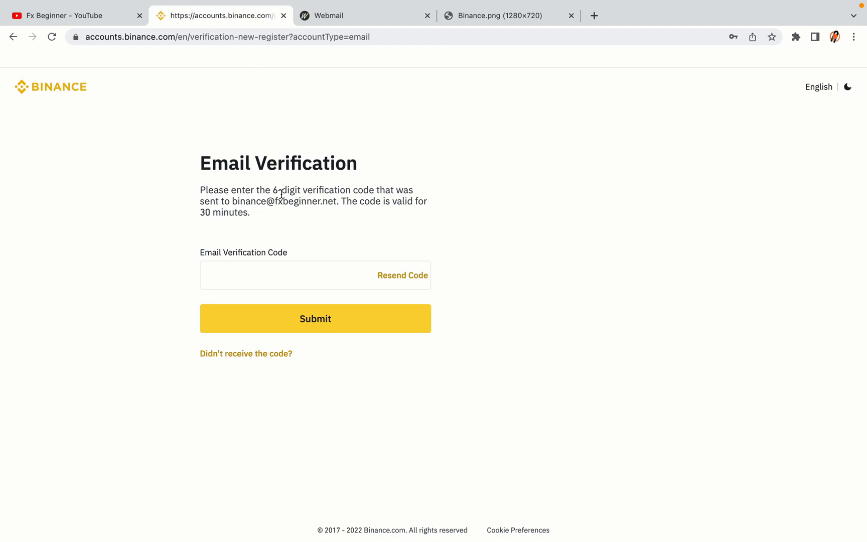
{"action": "left_click", "coordinate": [277, 275]}
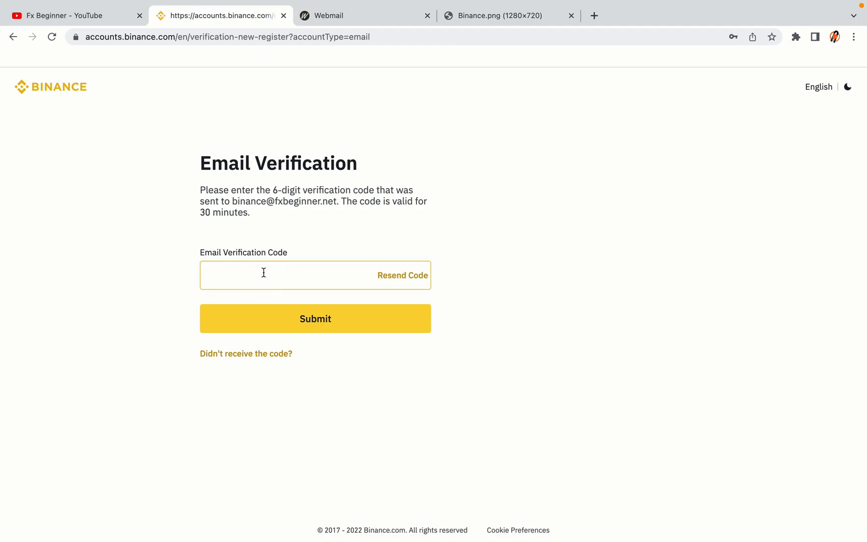
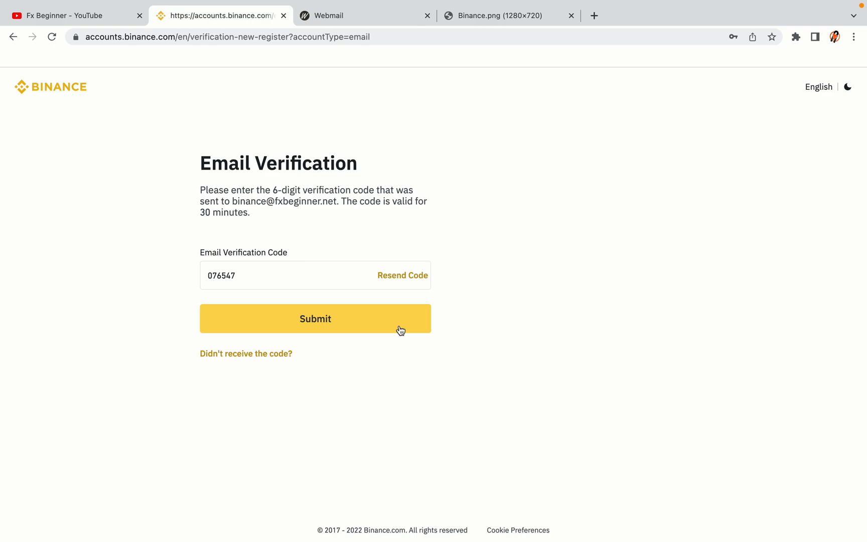
{"action": "left_click", "coordinate": [315, 319]}
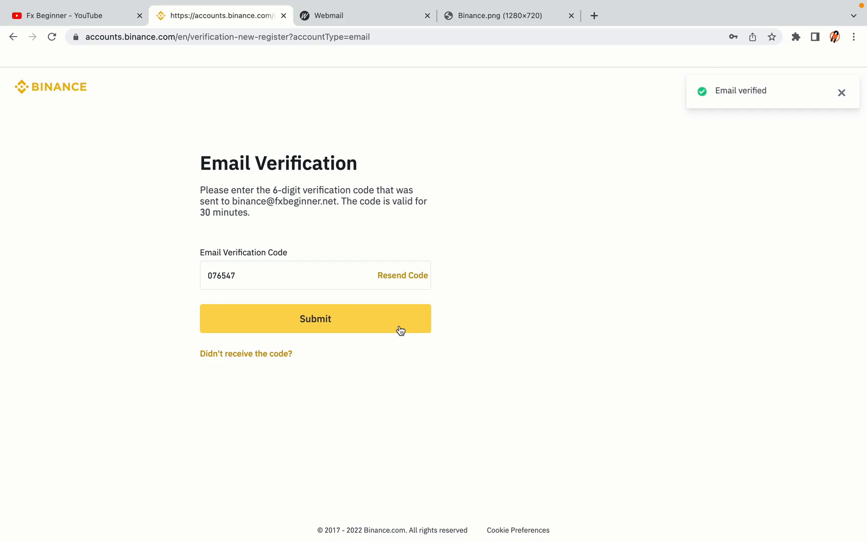
{"action": "left_click", "coordinate": [315, 319]}
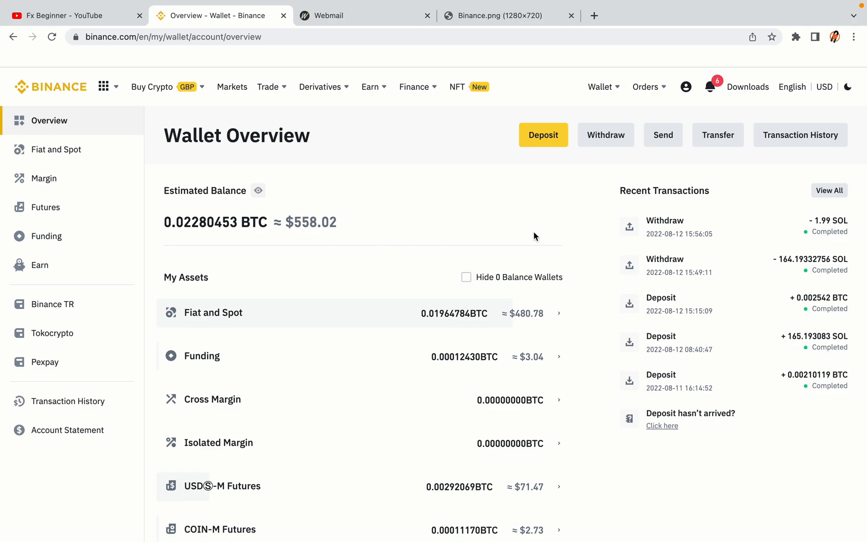
{"action": "scroll", "scroll_direction": "down", "scroll_amount": 3}
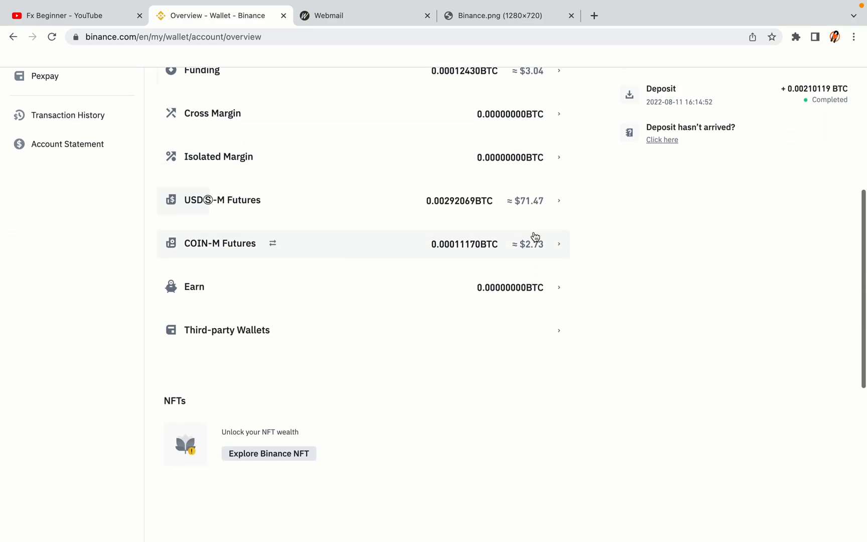
{"action": "scroll", "scroll_direction": "up", "scroll_amount": 3}
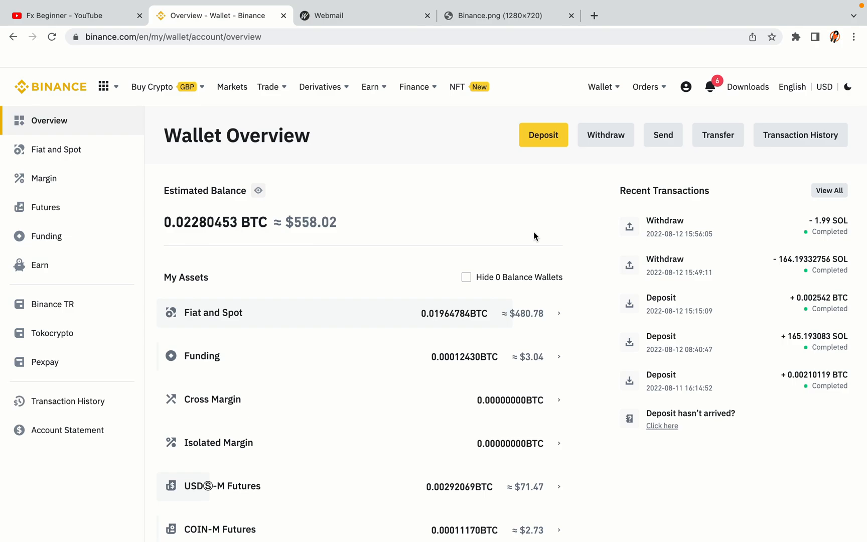
{"action": "mouse_move", "coordinate": [412, 174]}
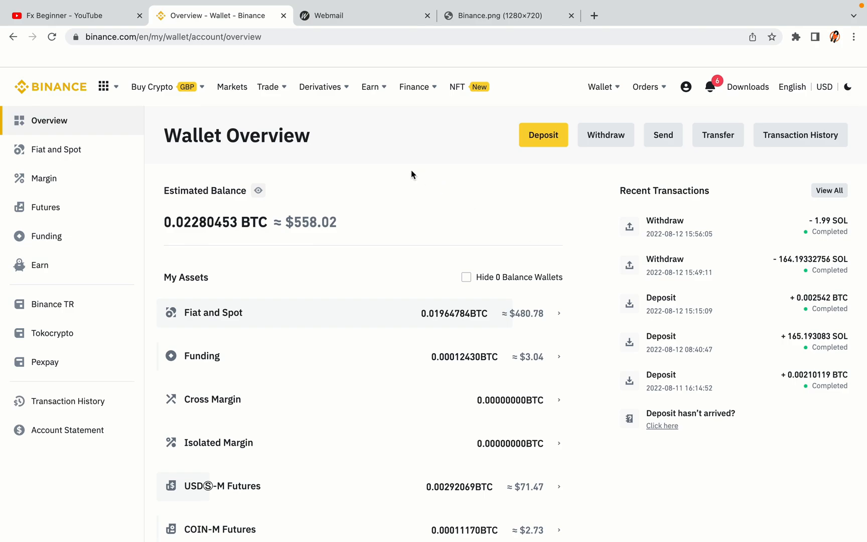
Step: Look over the Buy Crypto menu, then show the Trade menu's Spot, Margin and P2P options
{"action": "left_click", "coordinate": [153, 87]}
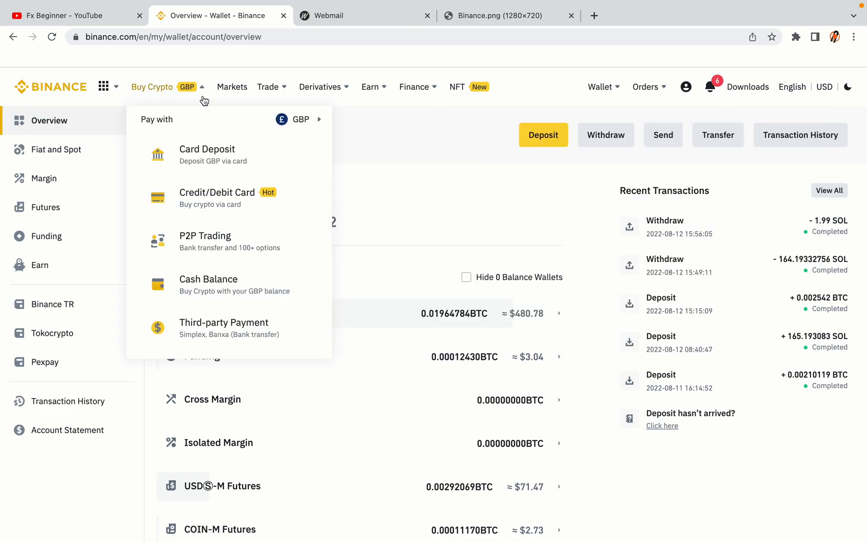
{"action": "mouse_move", "coordinate": [213, 154]}
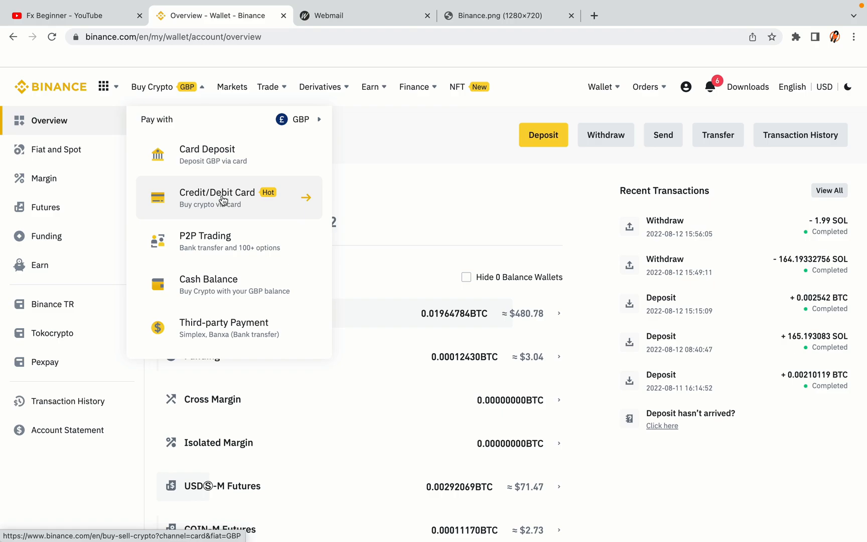
{"action": "left_click", "coordinate": [268, 87]}
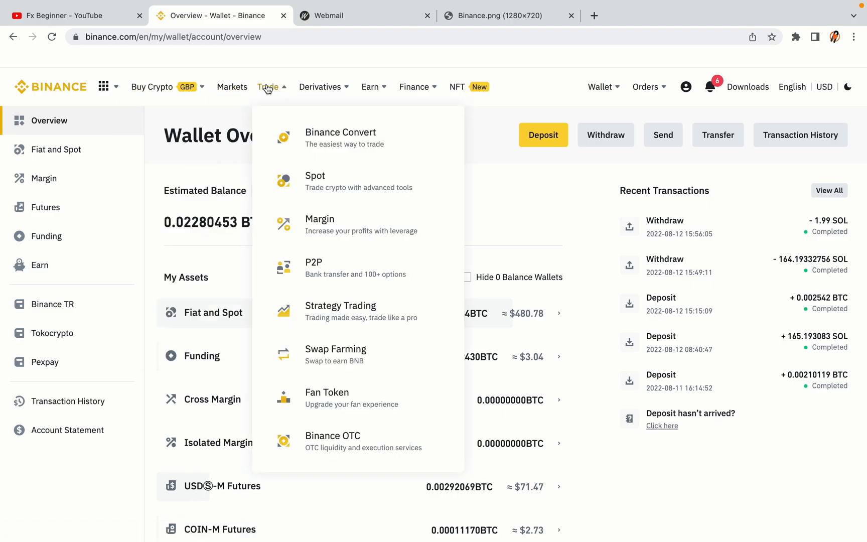
{"action": "mouse_move", "coordinate": [269, 93]}
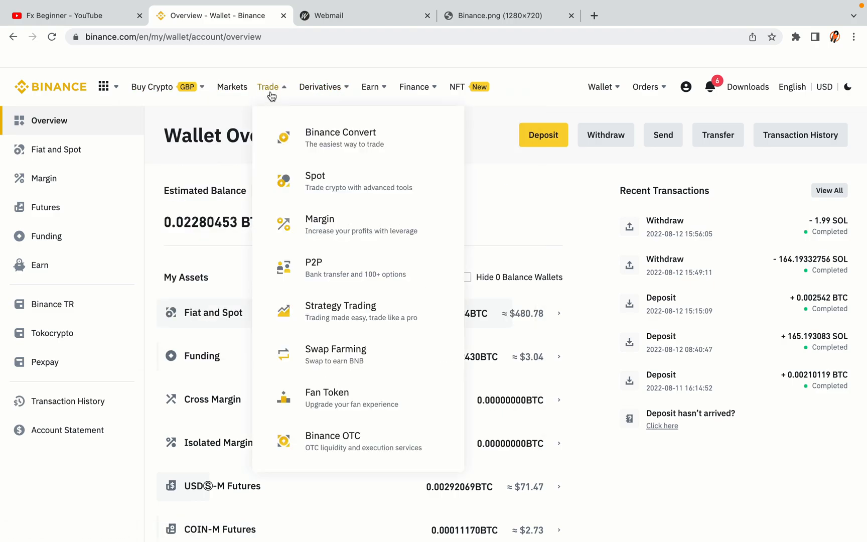